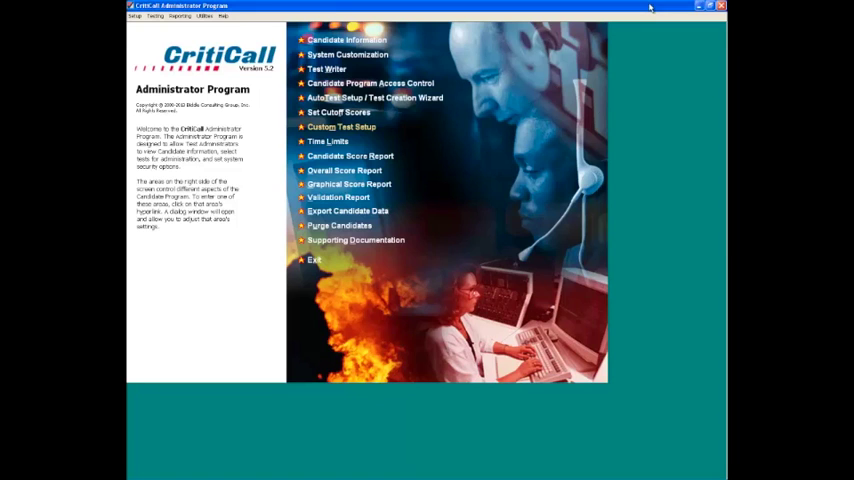
From the main menu, open Custom Test Setup and choose Proofreading Tests
click(341, 127)
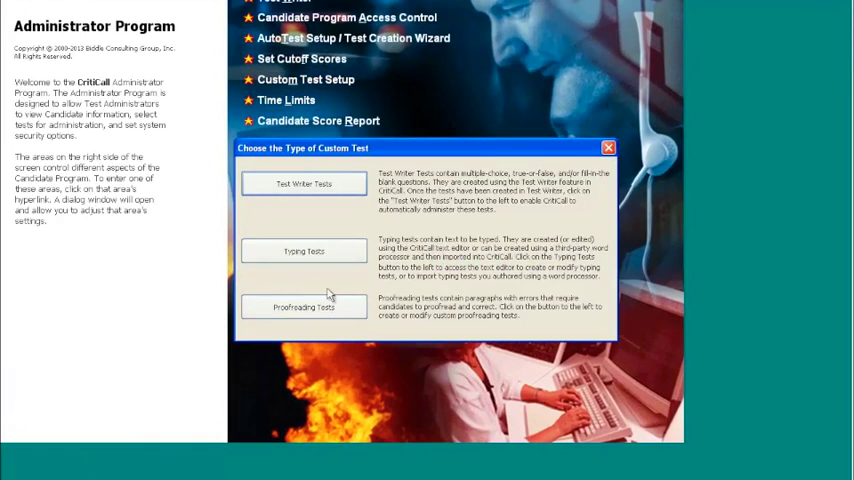
mouse_move(304, 307)
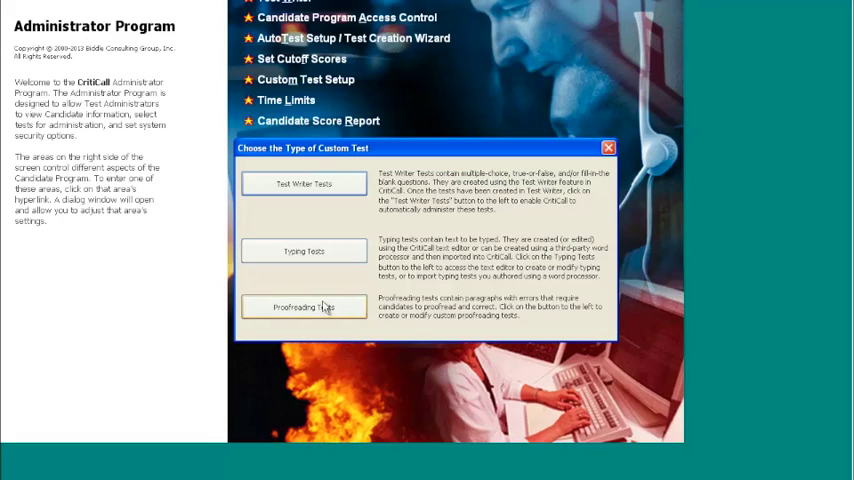
click(303, 307)
text(Forklift Safety)
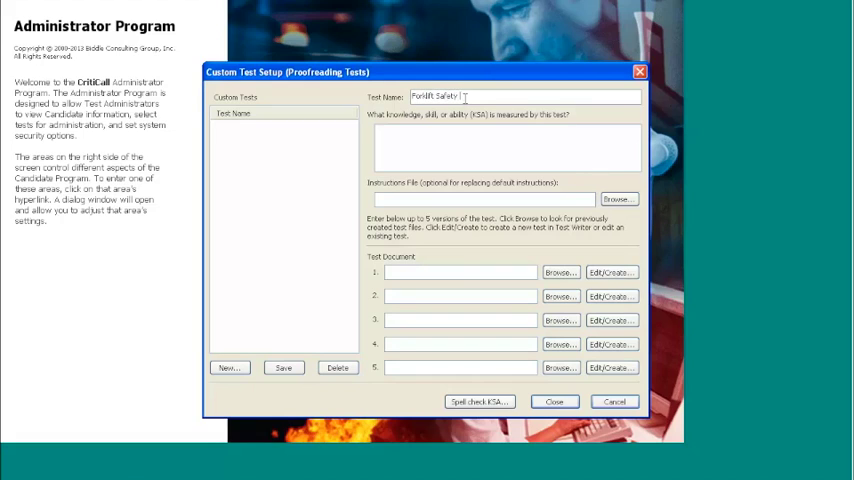
Name the test 'Forklift Safety Seminar' and add the forklift safety knowledge KSA line
text(Seminar)
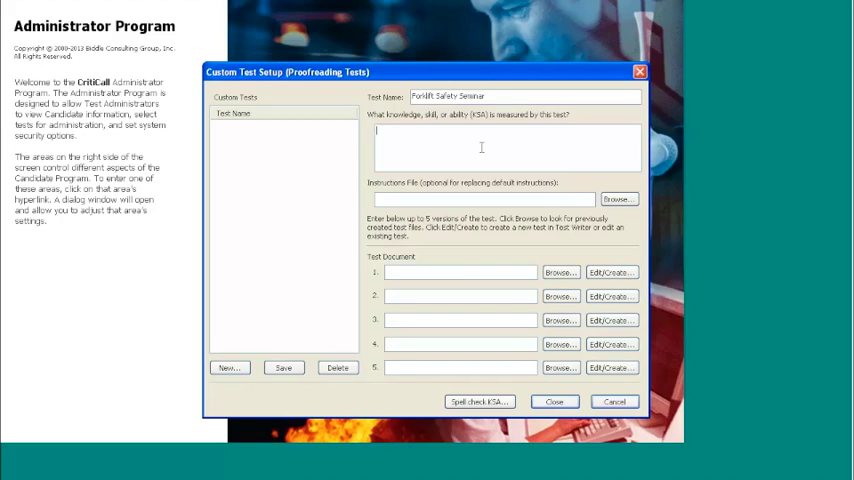
text(Knowledge of forklift safety procdures)
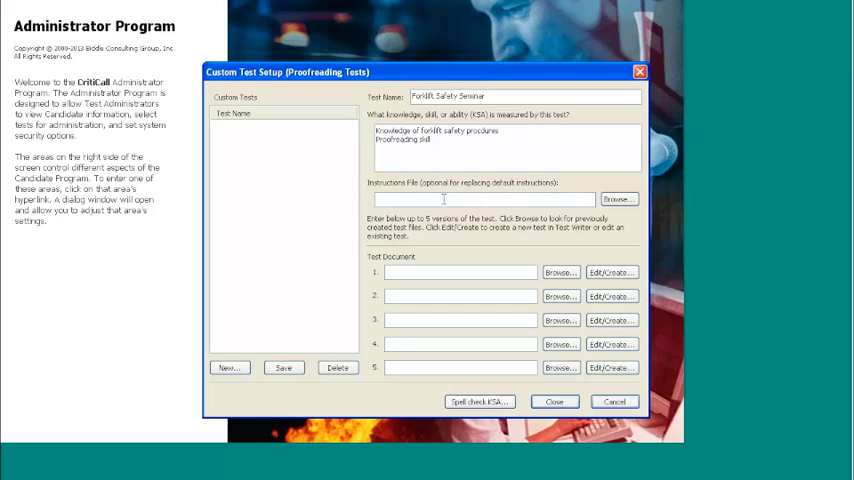
mouse_move(447, 199)
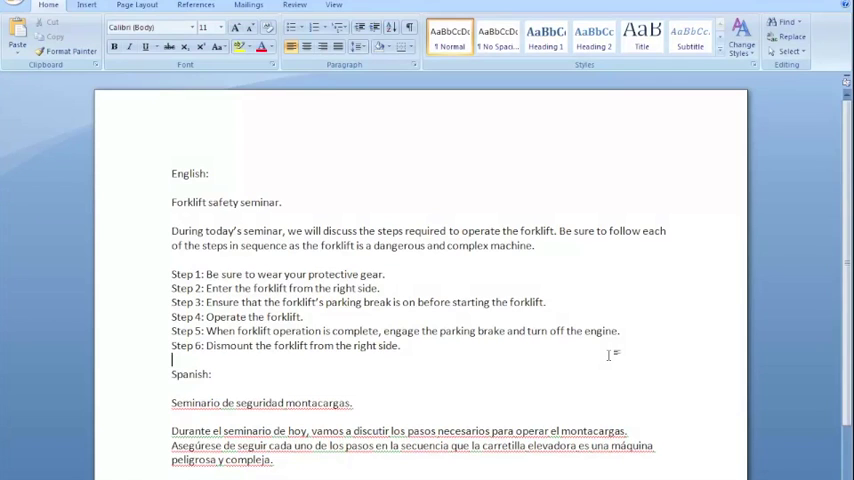
Select all the English and Spanish forklift seminar text in the Word document
key(ctrl+a)
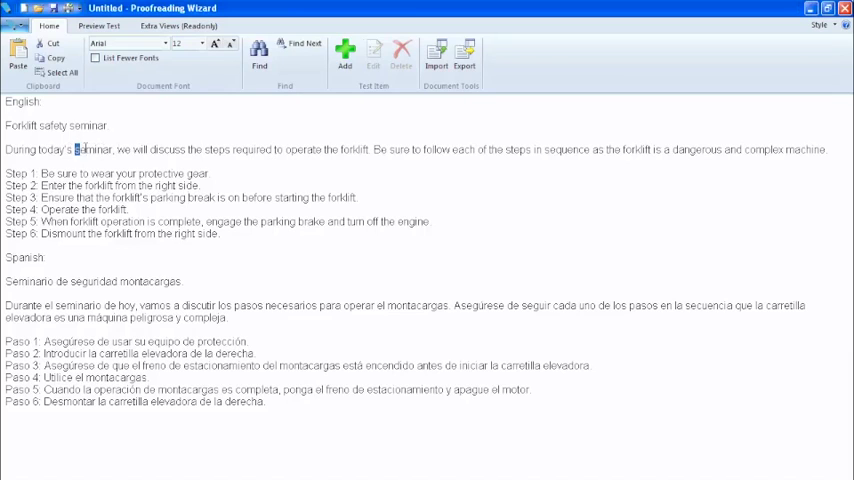
Add 'seminar' as a Spelling category item displayed to candidates as 'semnar'
double_click(92, 149)
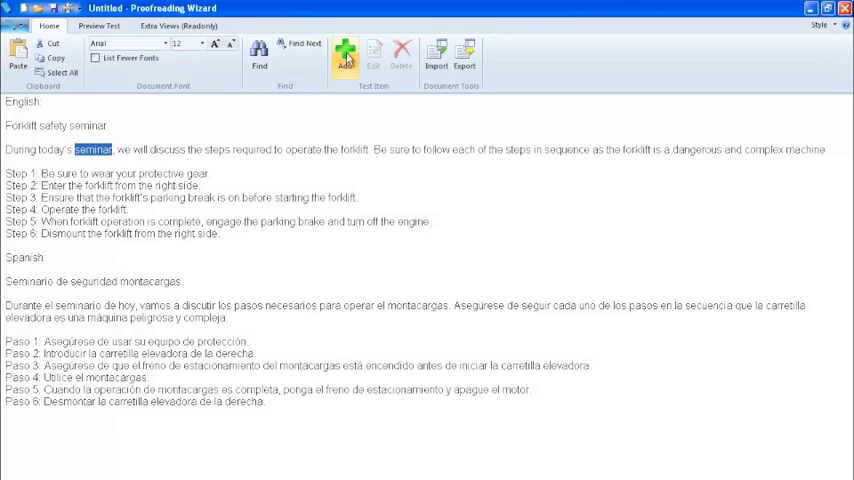
click(344, 57)
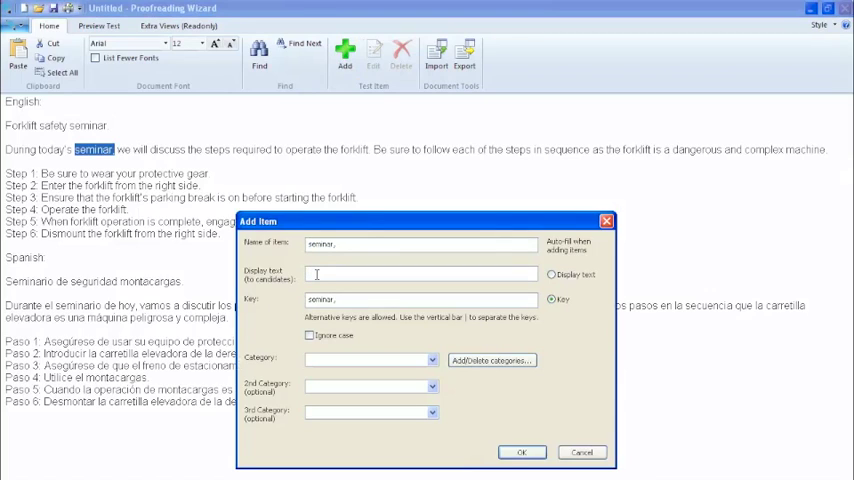
text(seminar)
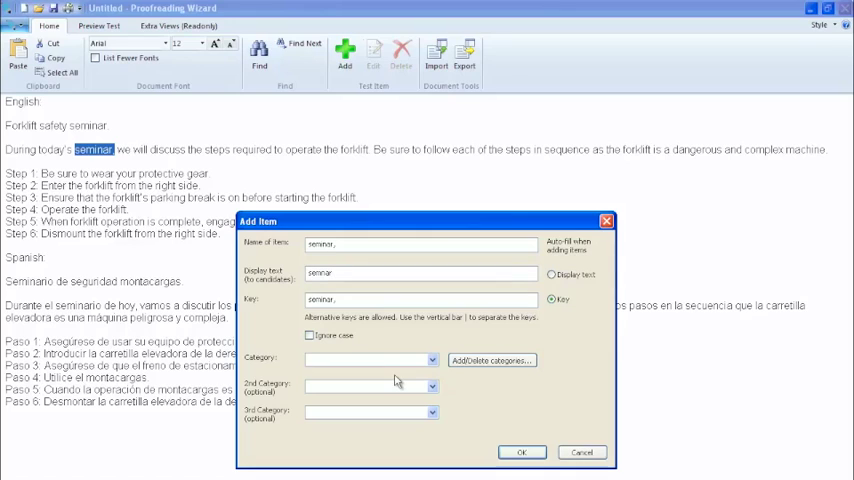
click(431, 358)
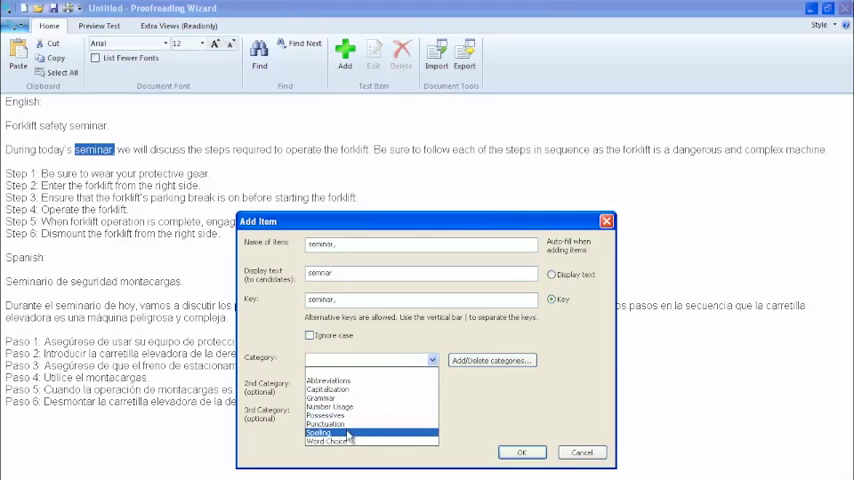
click(320, 432)
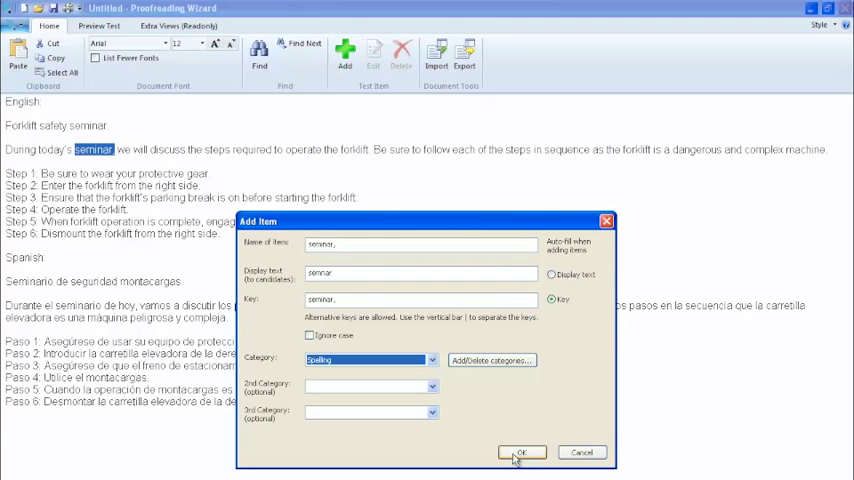
click(521, 452)
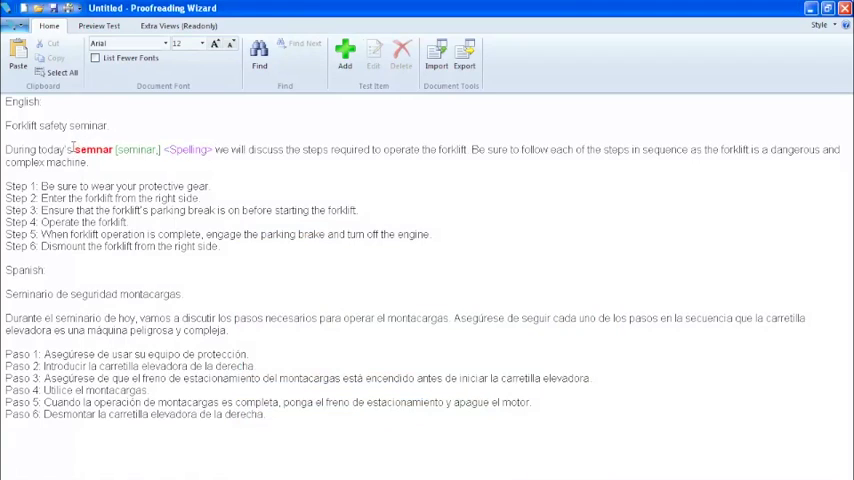
double_click(94, 149)
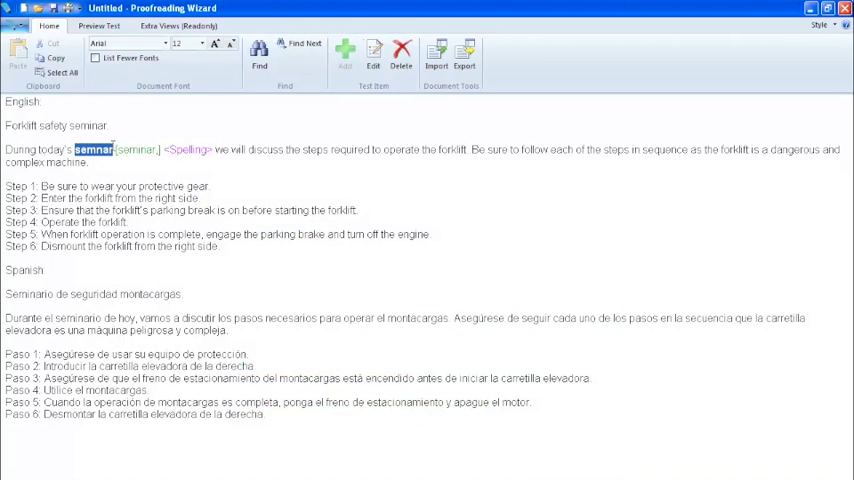
click(183, 153)
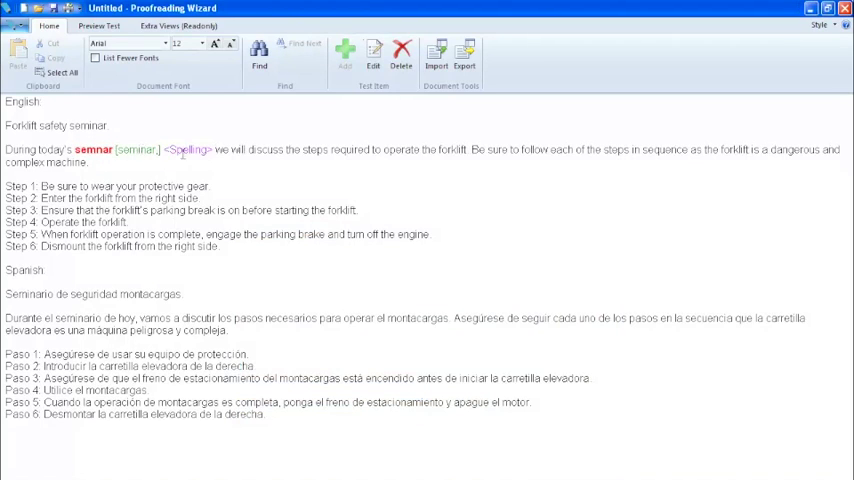
mouse_move(243, 178)
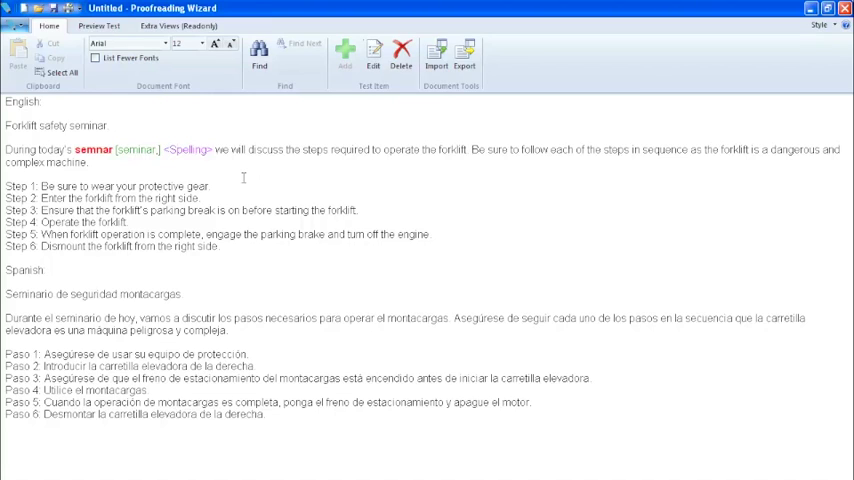
Add 'discuss' as an item under a newly created 'Fill in the Blank' category
click(248, 149)
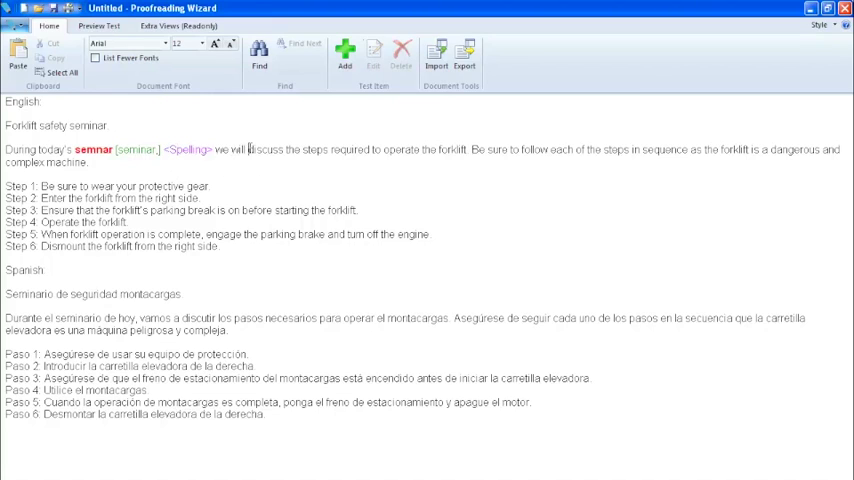
double_click(265, 150)
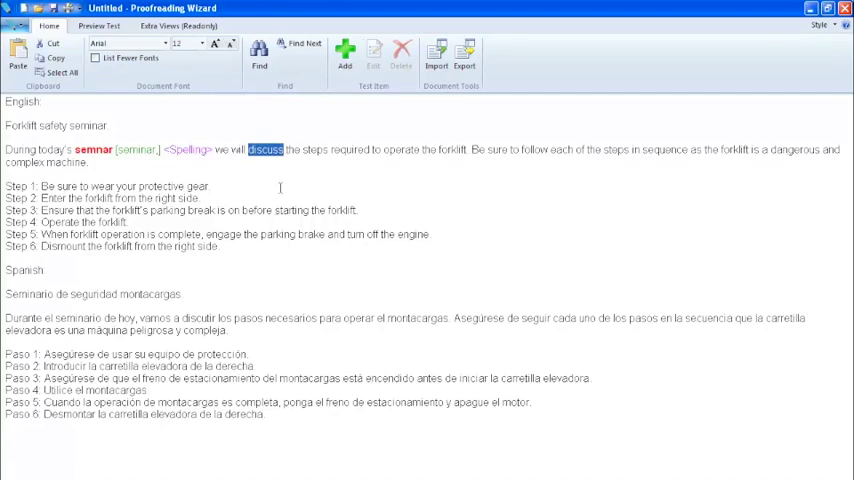
mouse_move(359, 87)
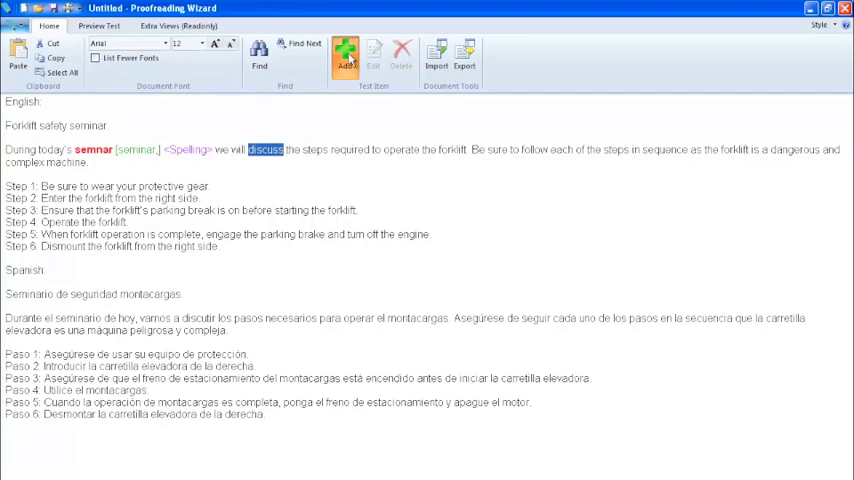
click(344, 55)
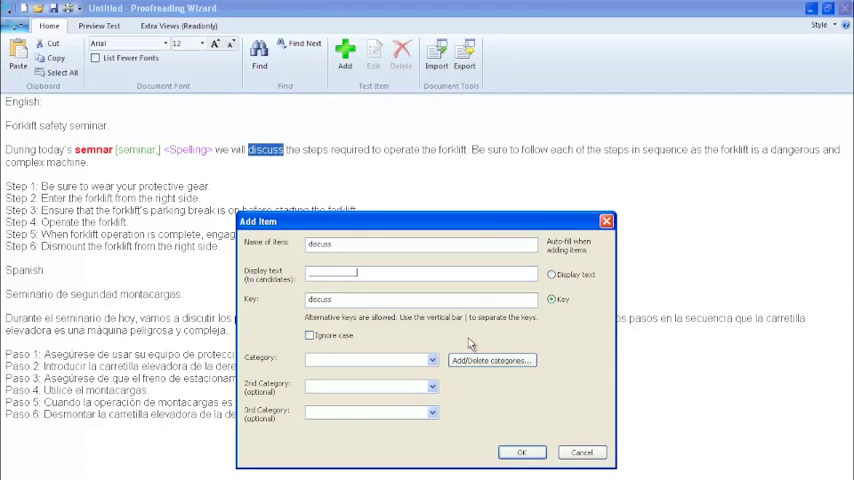
click(432, 358)
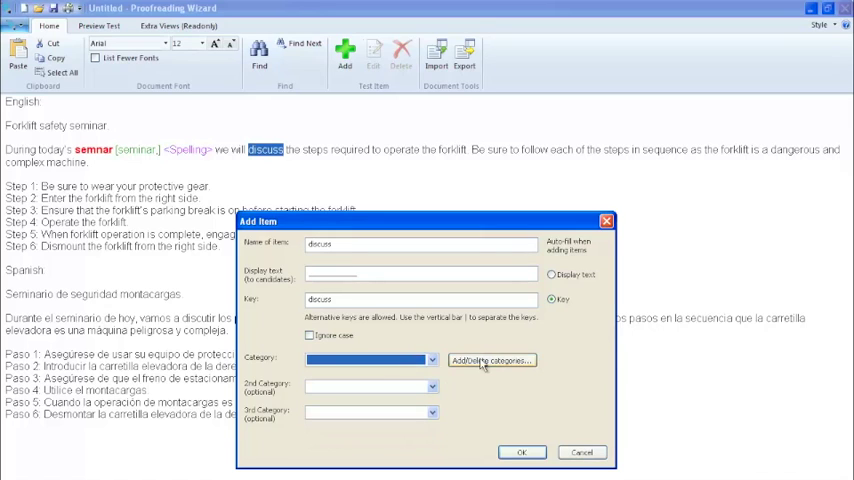
click(491, 360)
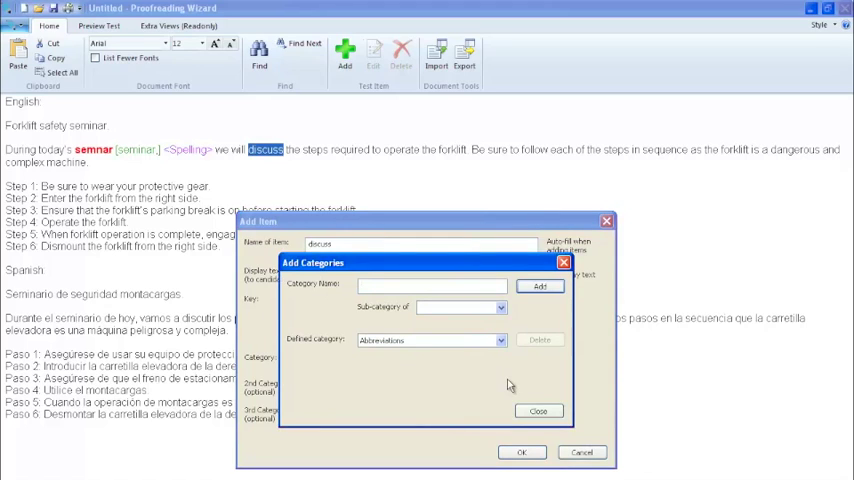
text(Fill in the Blank)
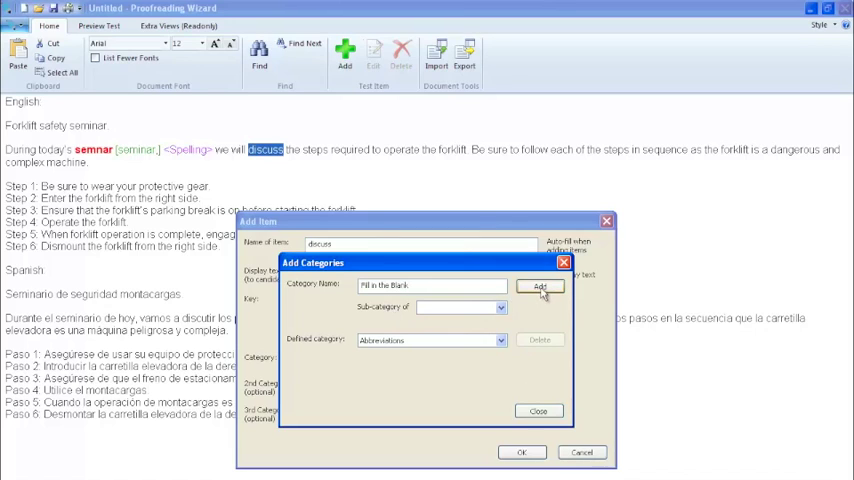
click(539, 286)
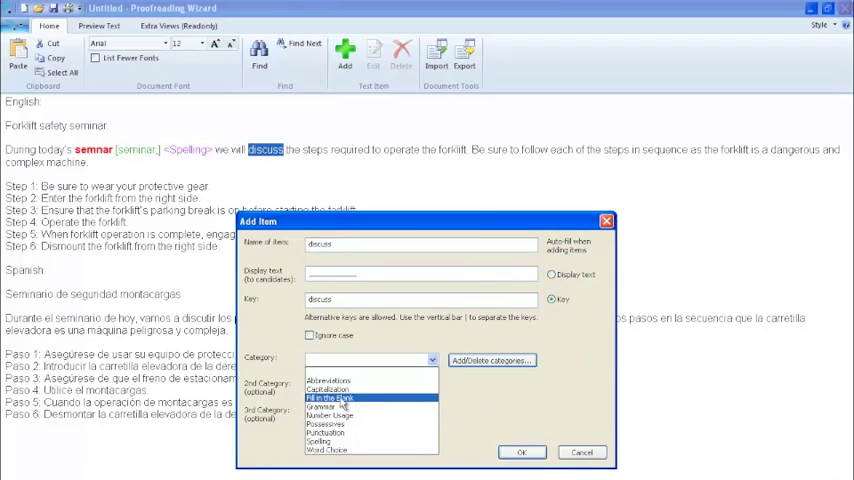
click(330, 399)
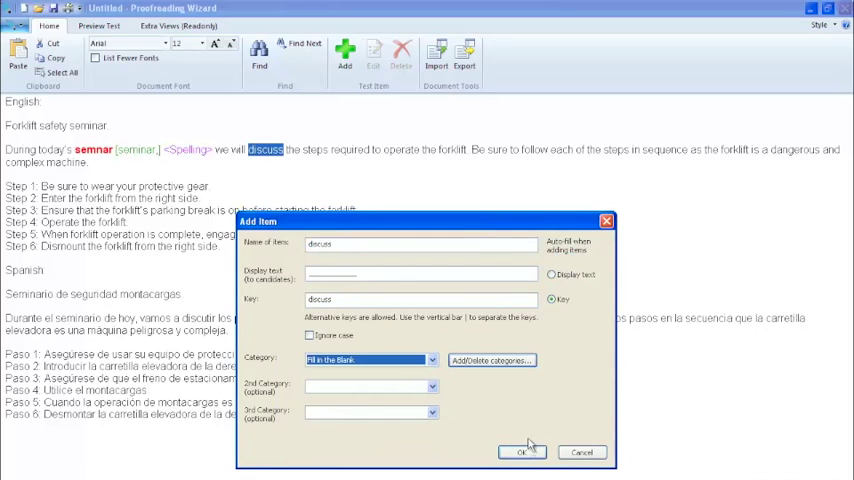
click(521, 452)
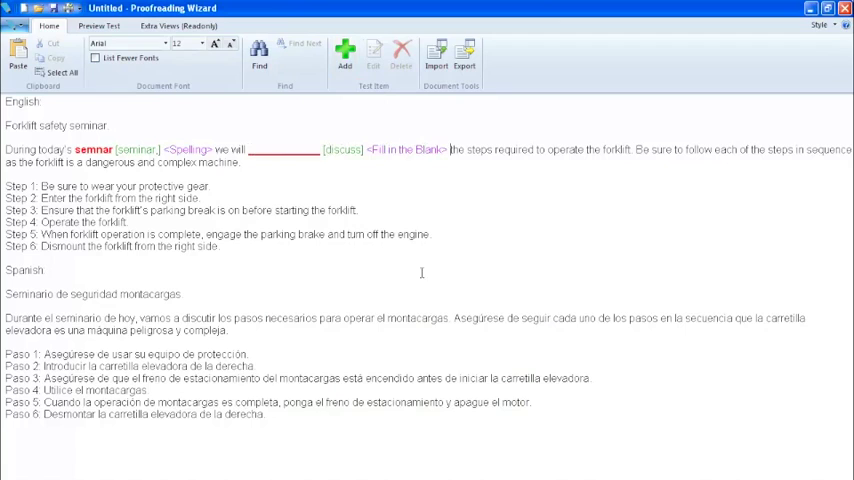
mouse_move(408, 314)
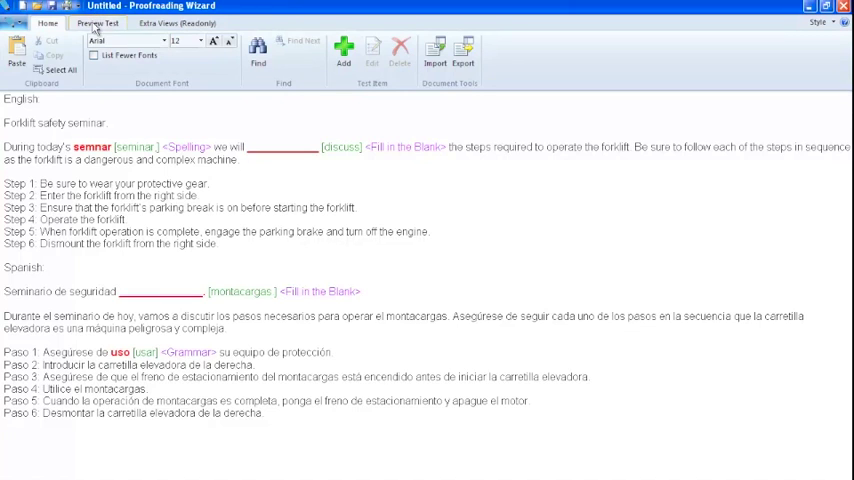
Preview the test passage, then review the four items with their answer keys and categories
click(97, 23)
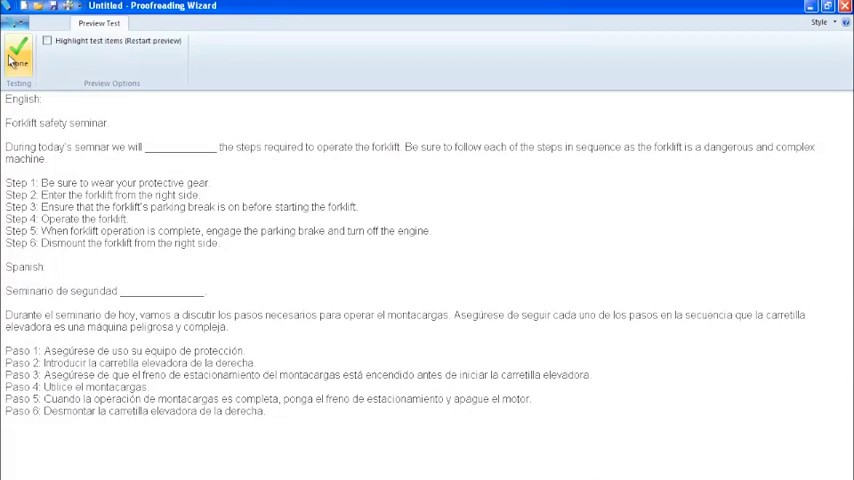
click(18, 52)
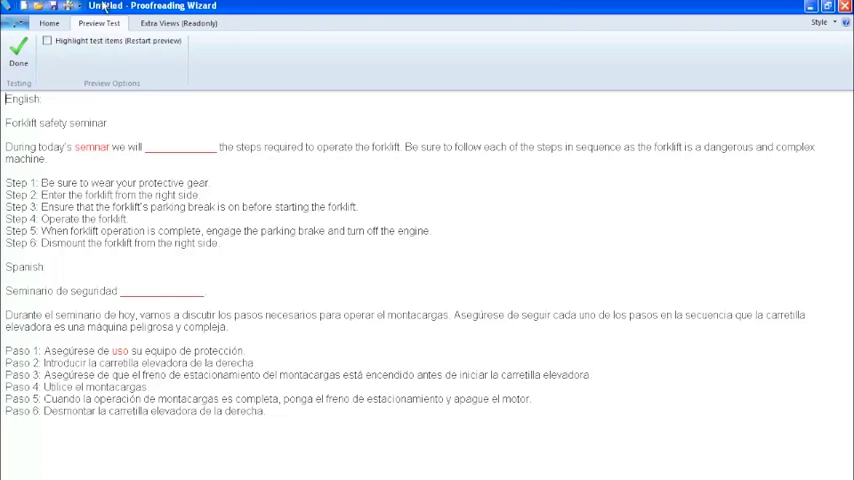
click(178, 23)
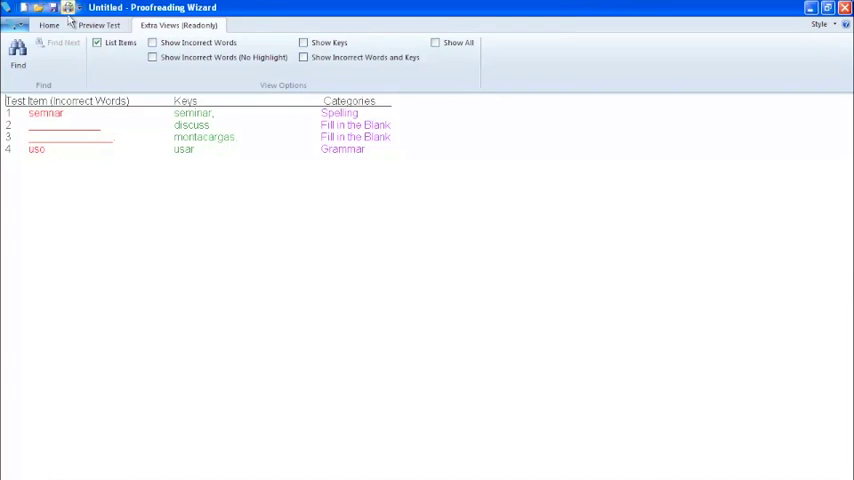
Save the proofreading document from the quick access toolbar as 'Forklift Safety Seminar'
click(53, 8)
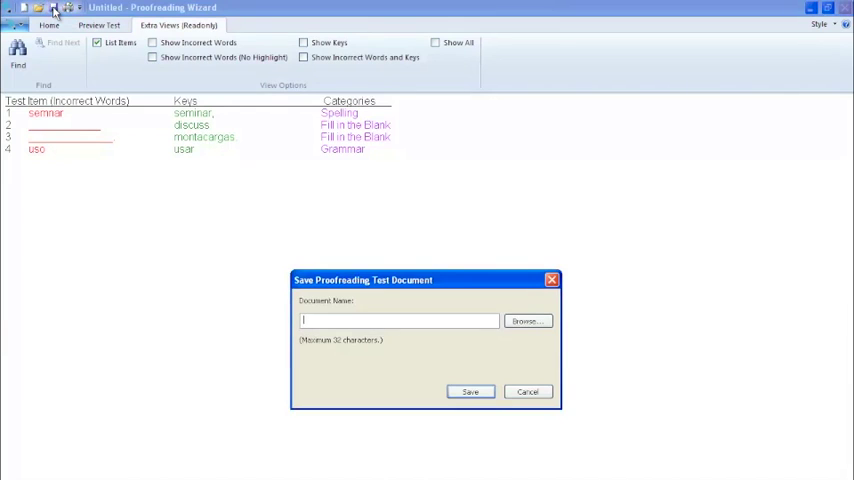
text(Forklift Safety S)
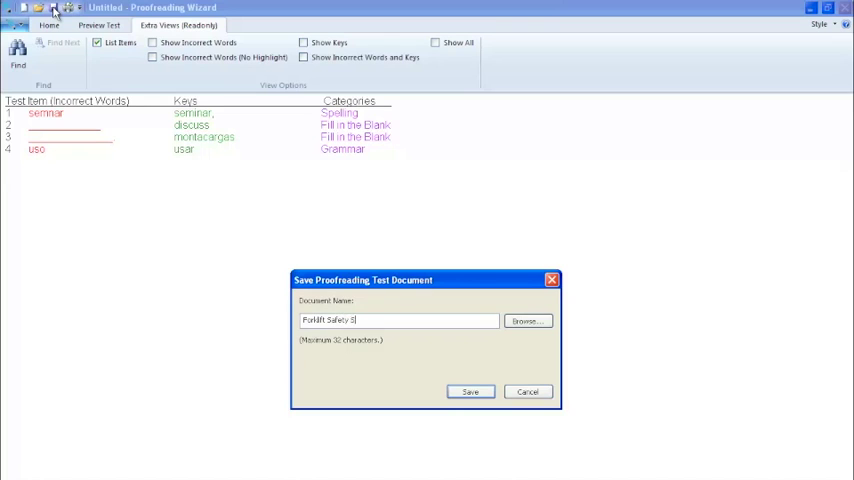
text(eminar)
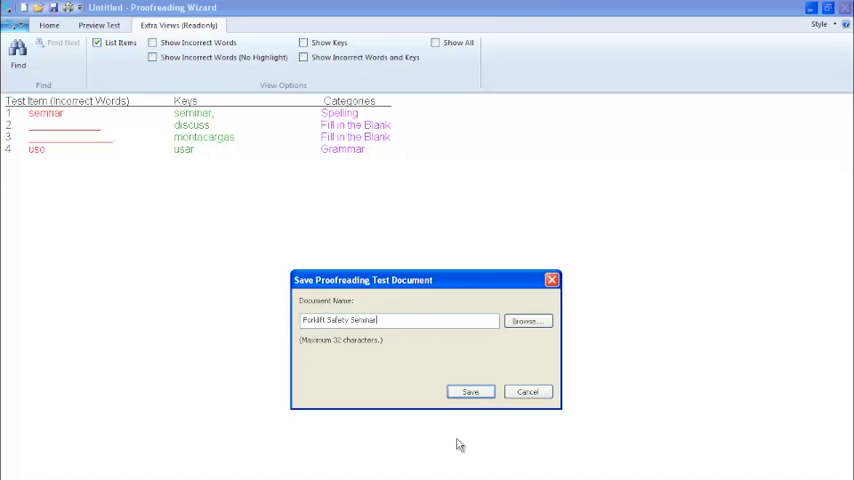
click(470, 391)
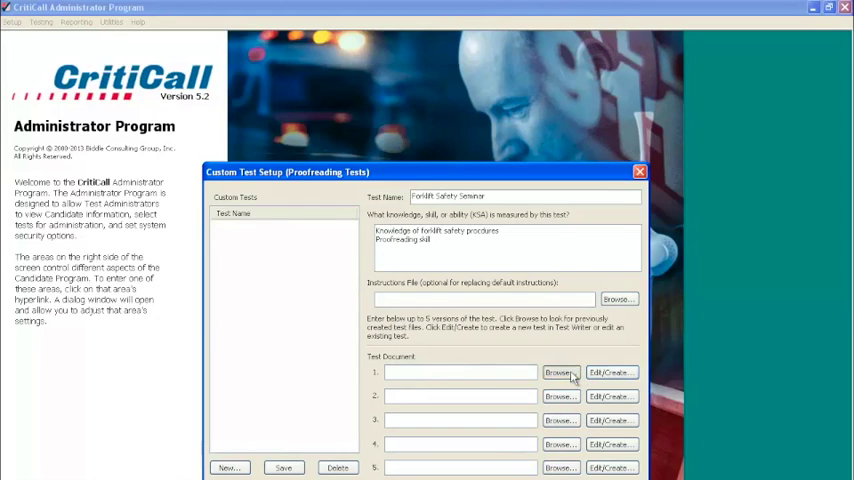
Attach the Forklift Safety Seminar document as version 1, save the test, and close setup
click(560, 372)
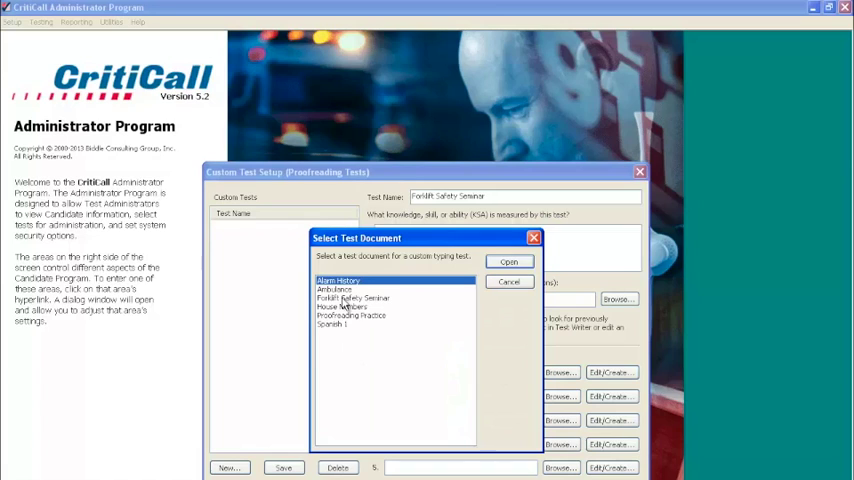
click(508, 261)
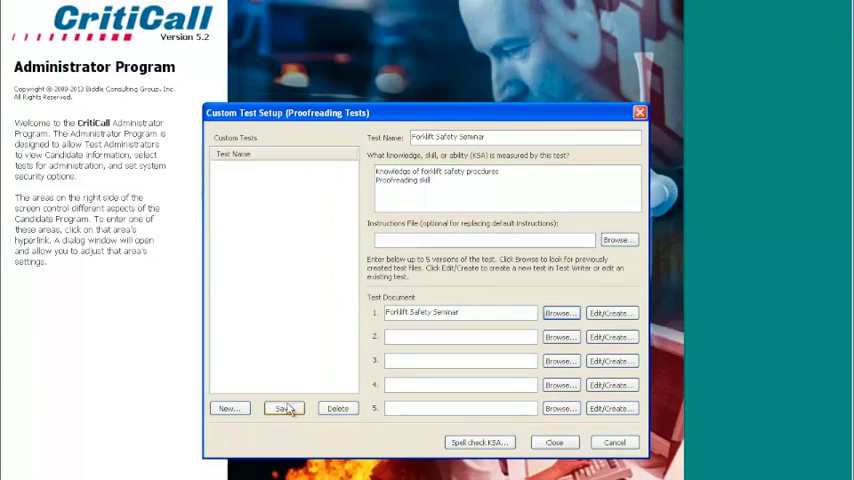
click(284, 408)
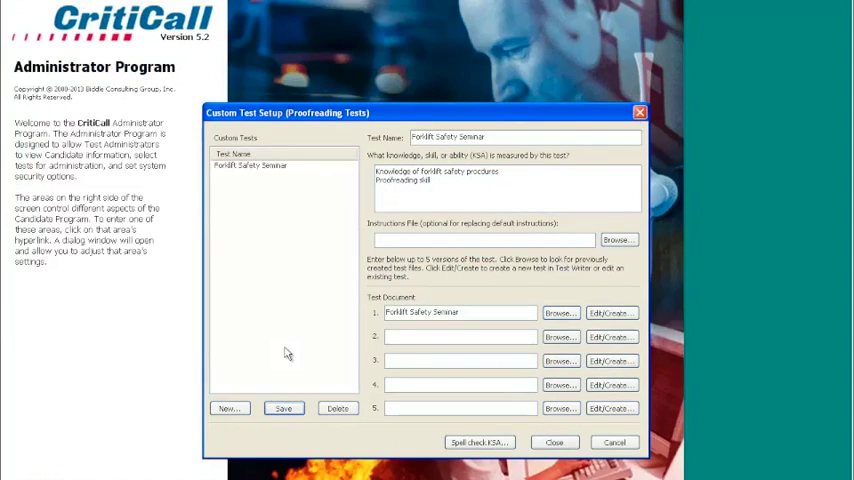
click(553, 442)
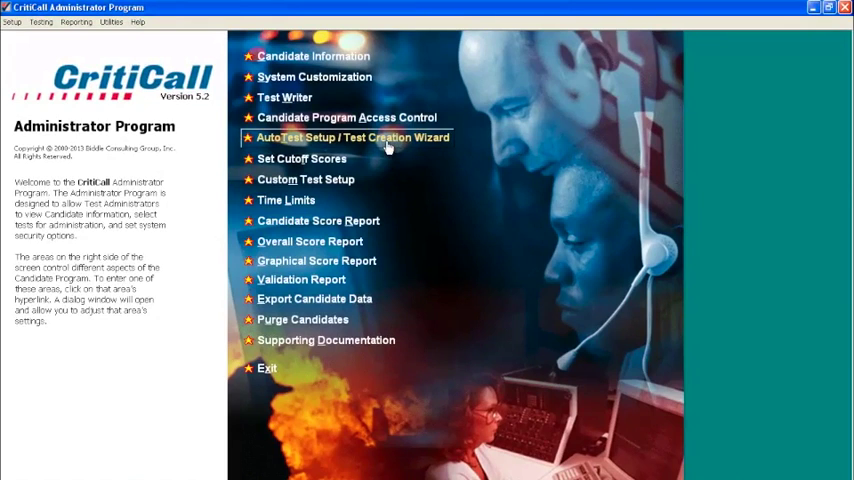
In AutoTest Setup, add a new code named 'Forklift Proofreading'
click(352, 137)
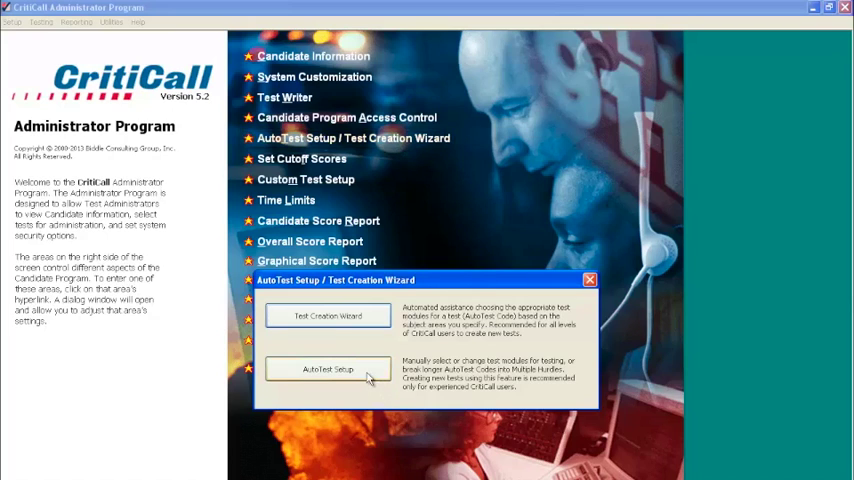
click(328, 369)
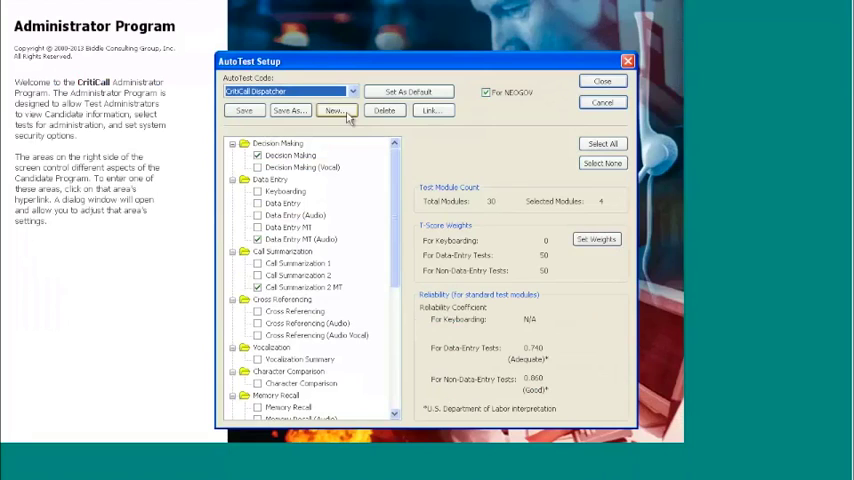
click(336, 110)
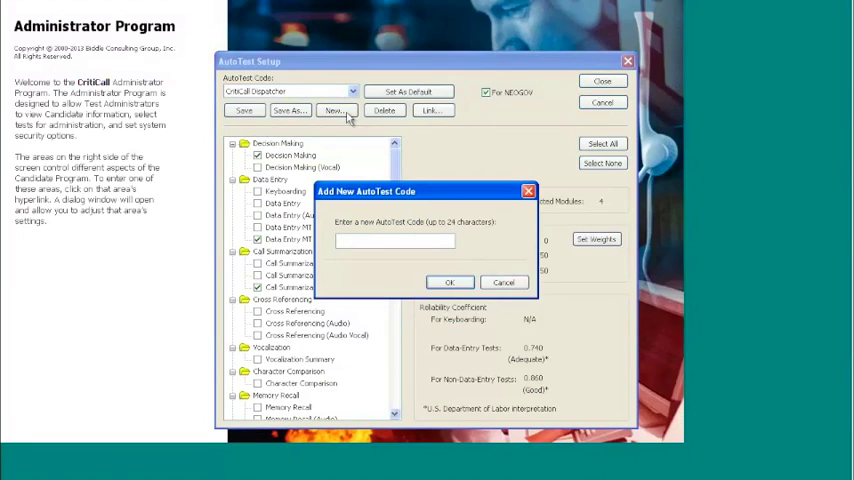
text(Forklift Proofreadin)
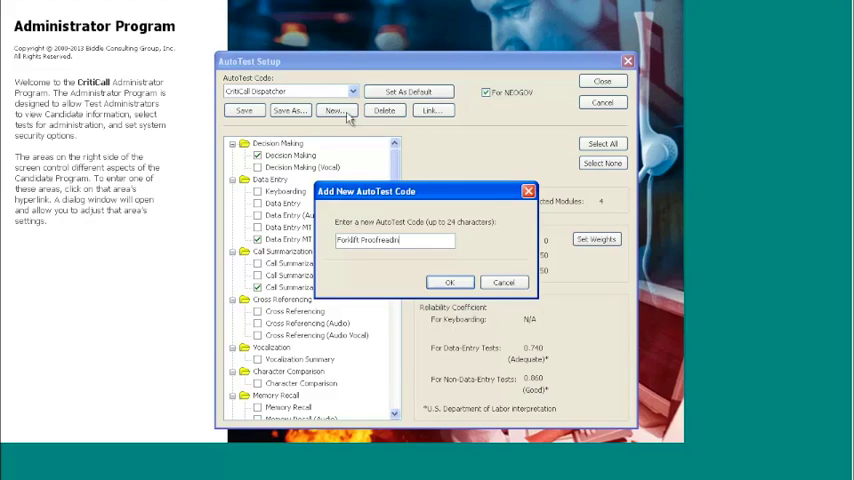
click(449, 281)
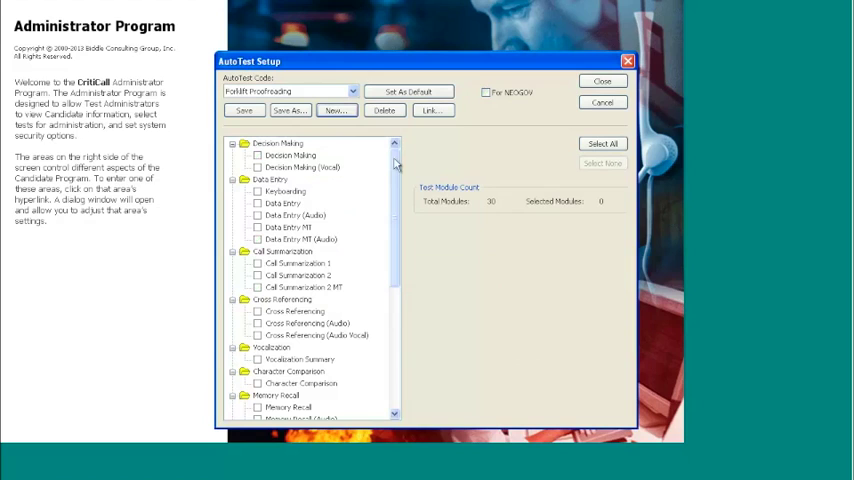
scroll(down, 3)
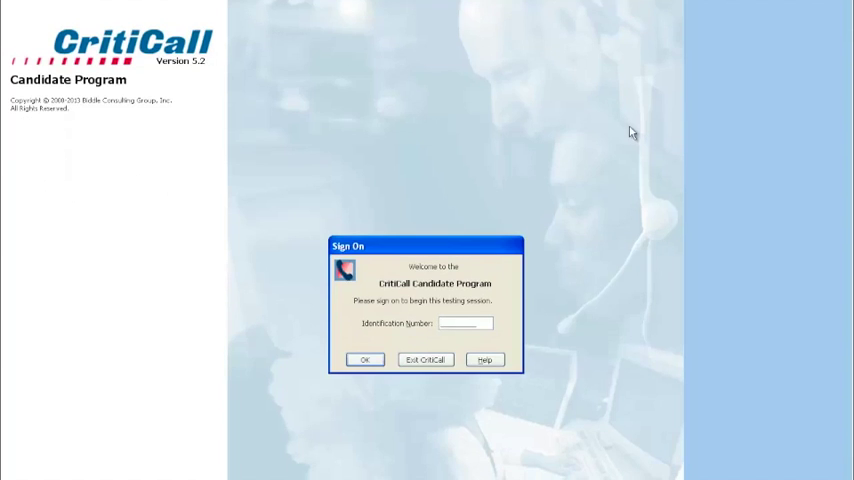
Sign on with ID 000000000, pass the instructions, and skip the practice test
text(000000000)
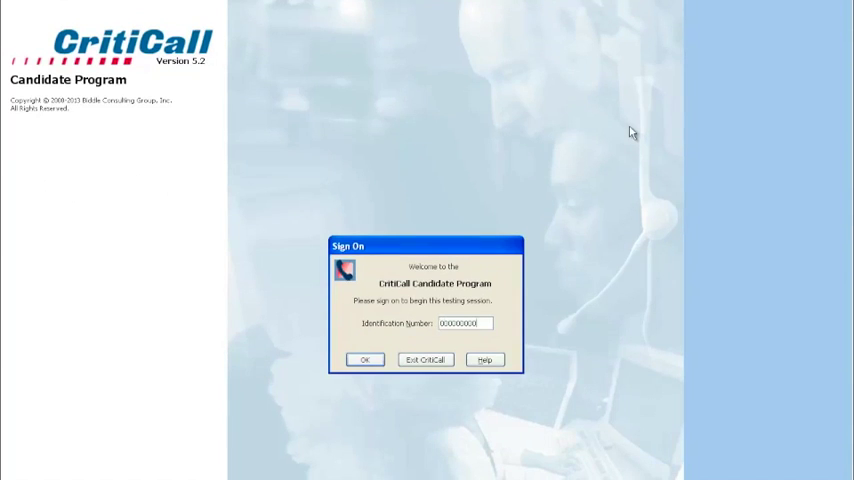
click(364, 359)
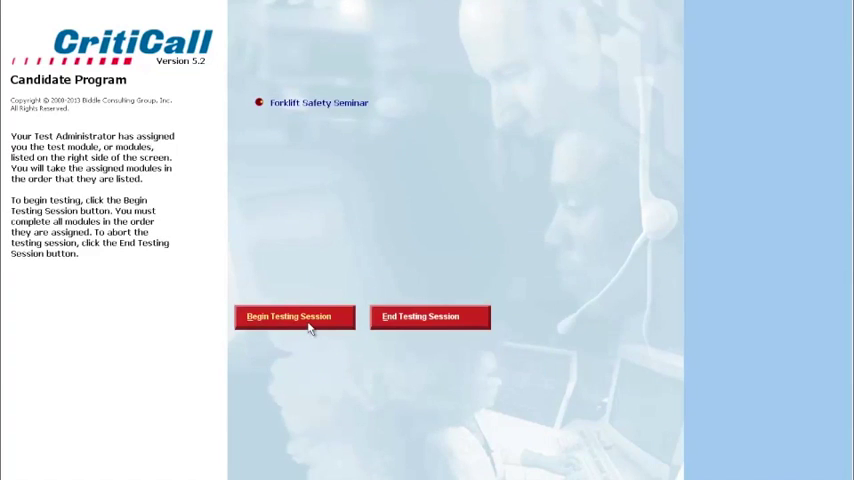
click(288, 316)
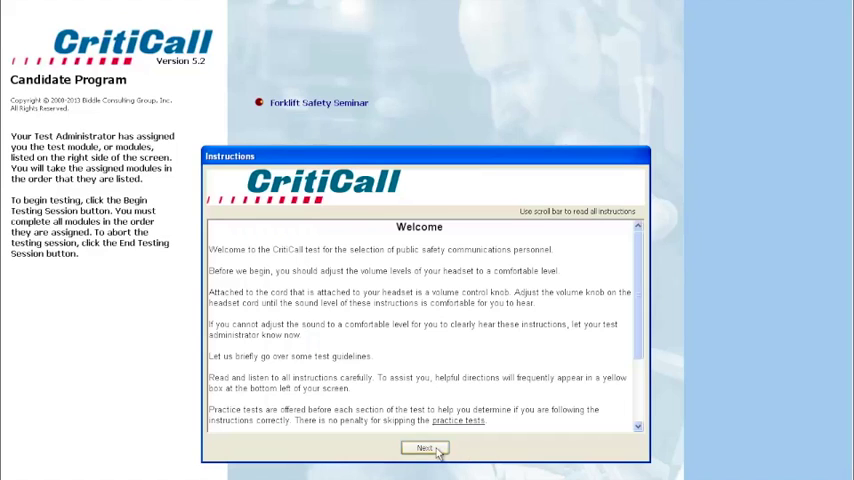
click(424, 448)
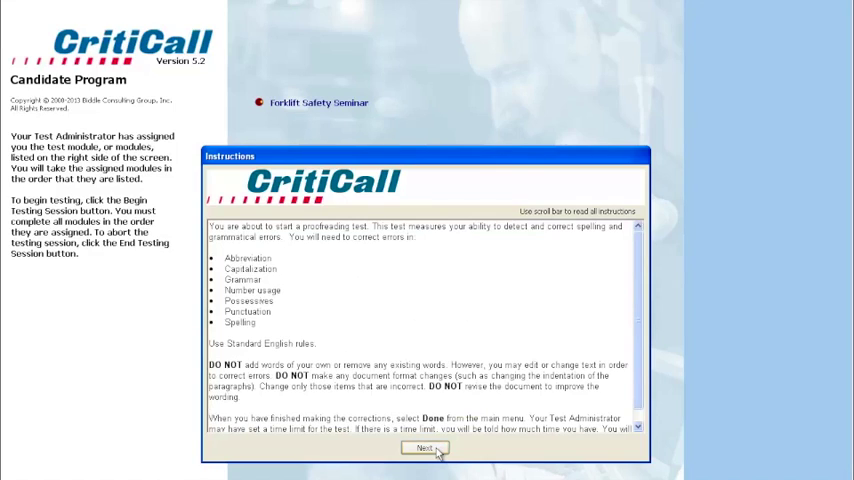
click(424, 447)
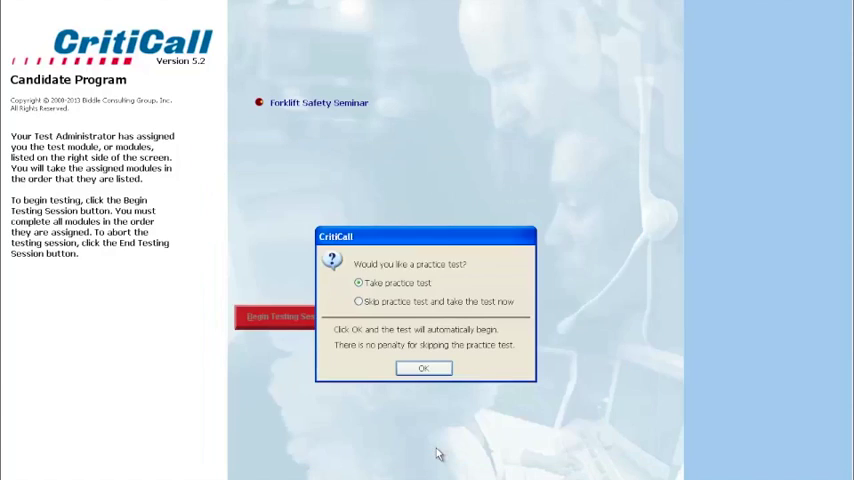
click(358, 301)
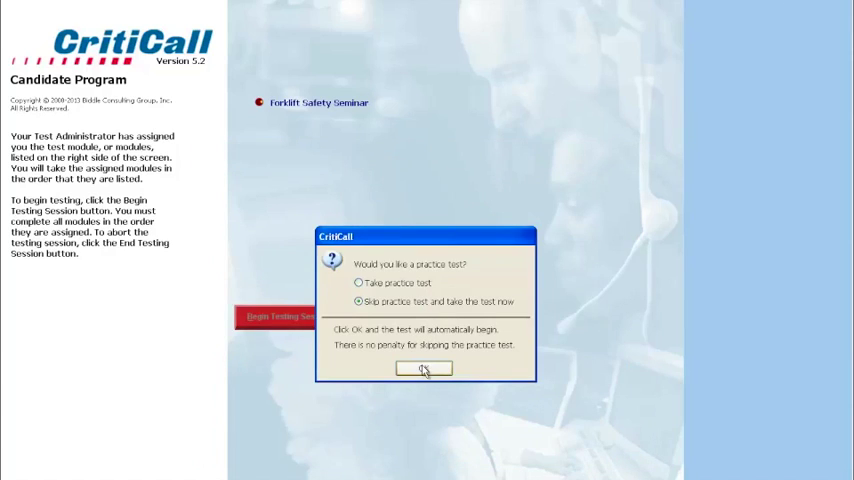
click(423, 368)
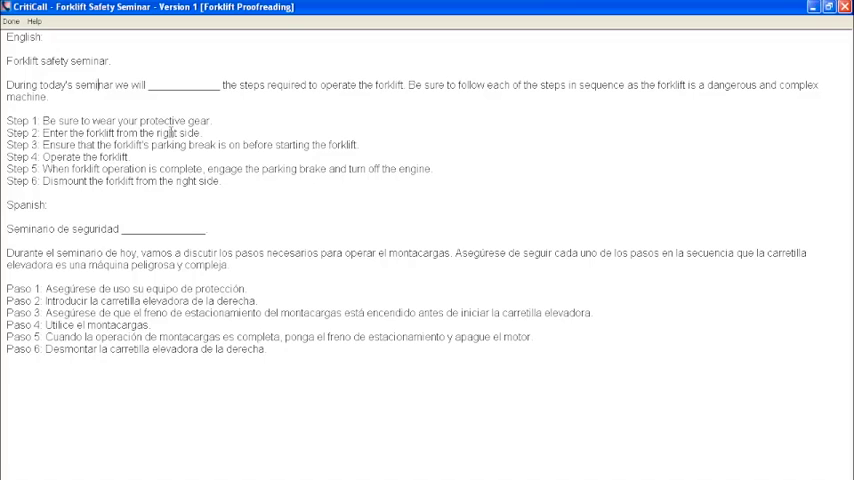
Enter 'demonstrate' in the blank, then end and submit the Forklift proofreading test
text(demonstrate)
click(128, 288)
text(ar)
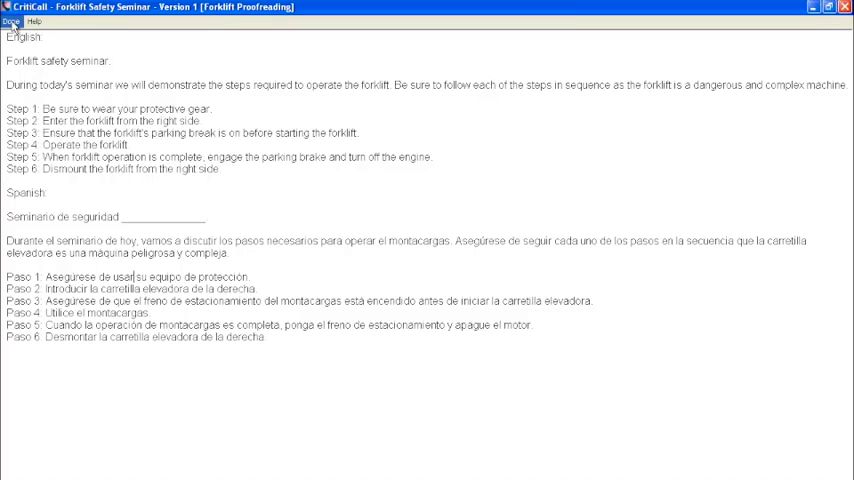
click(11, 21)
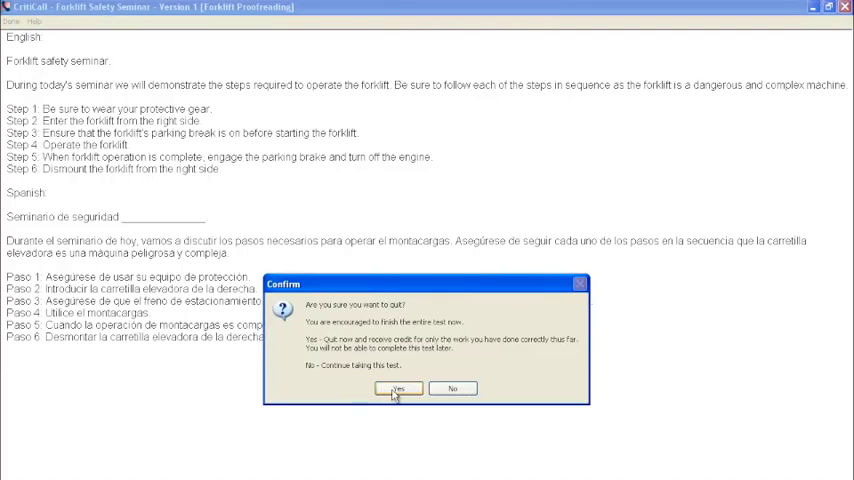
click(397, 389)
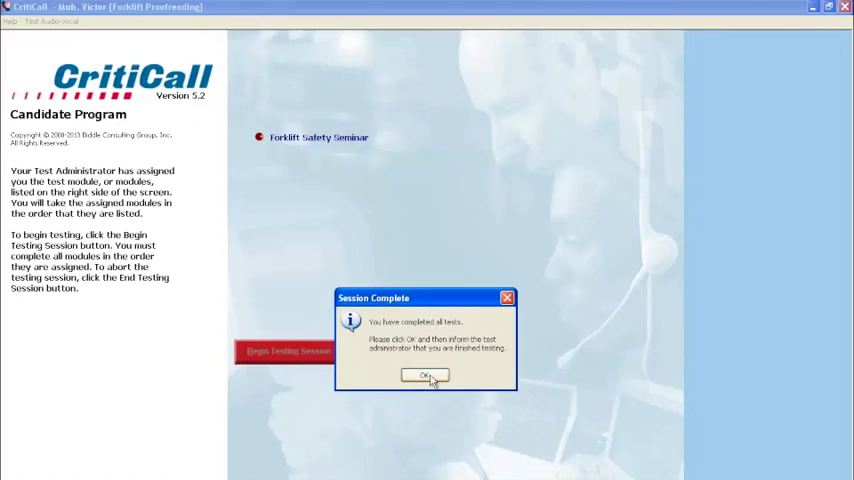
Dismiss the Session Complete dialog with OK
click(424, 375)
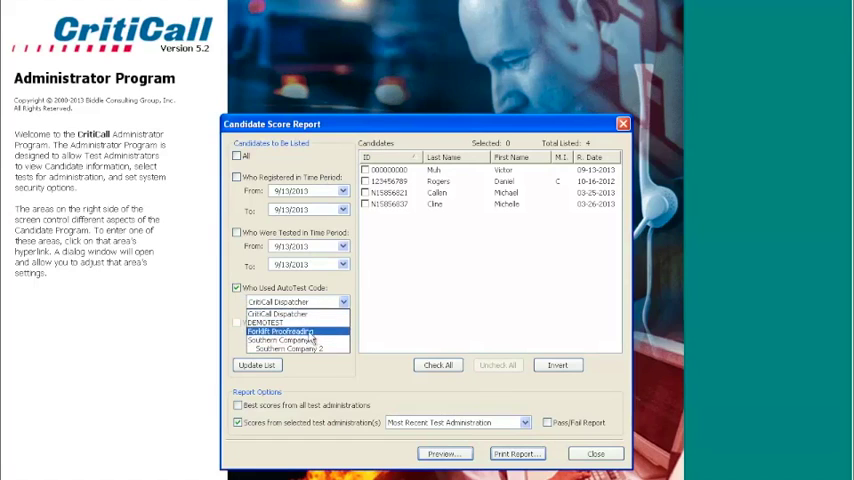
click(280, 331)
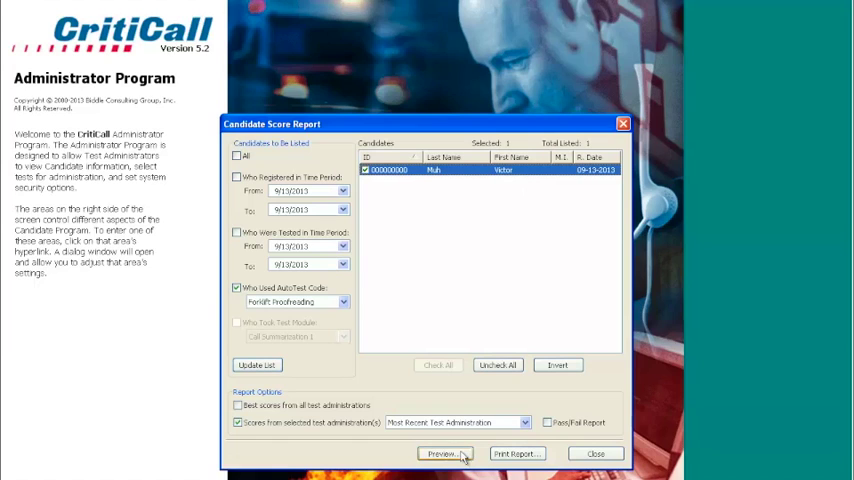
click(441, 453)
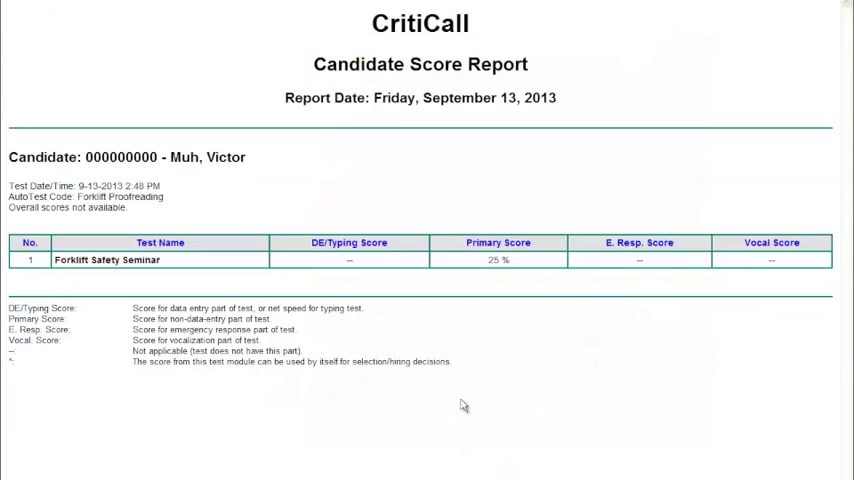